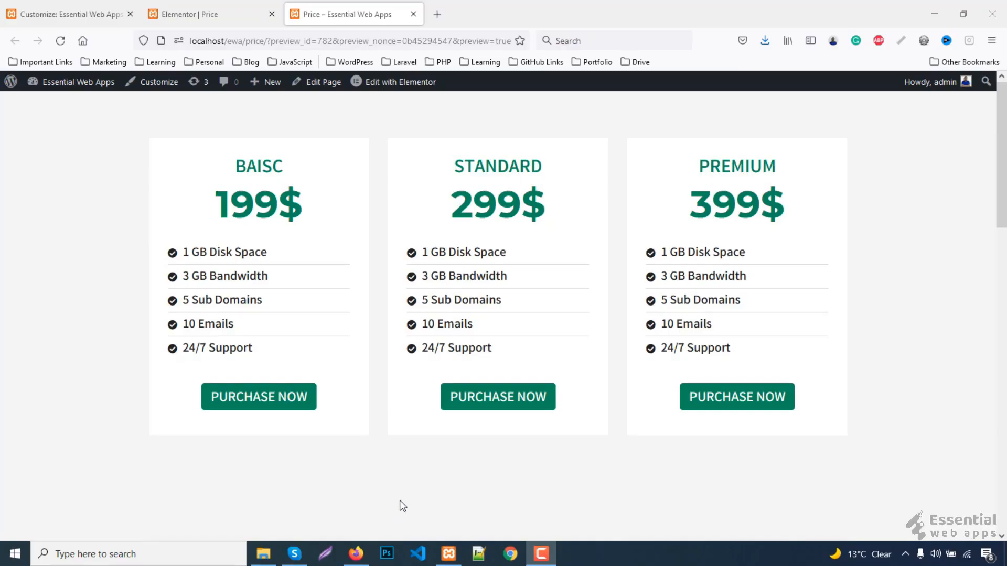
pyautogui.moveTo(267, 477)
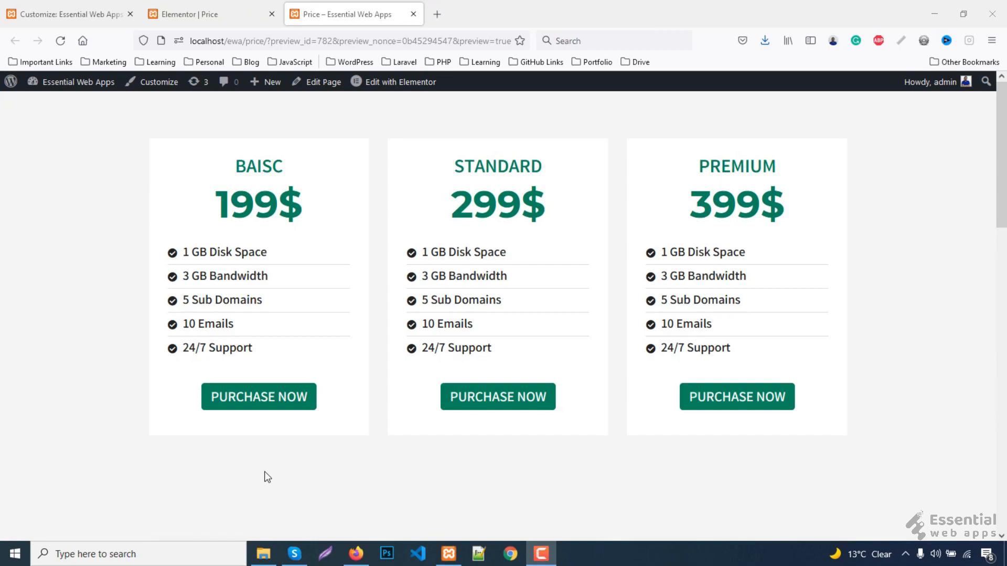
pyautogui.moveTo(757, 462)
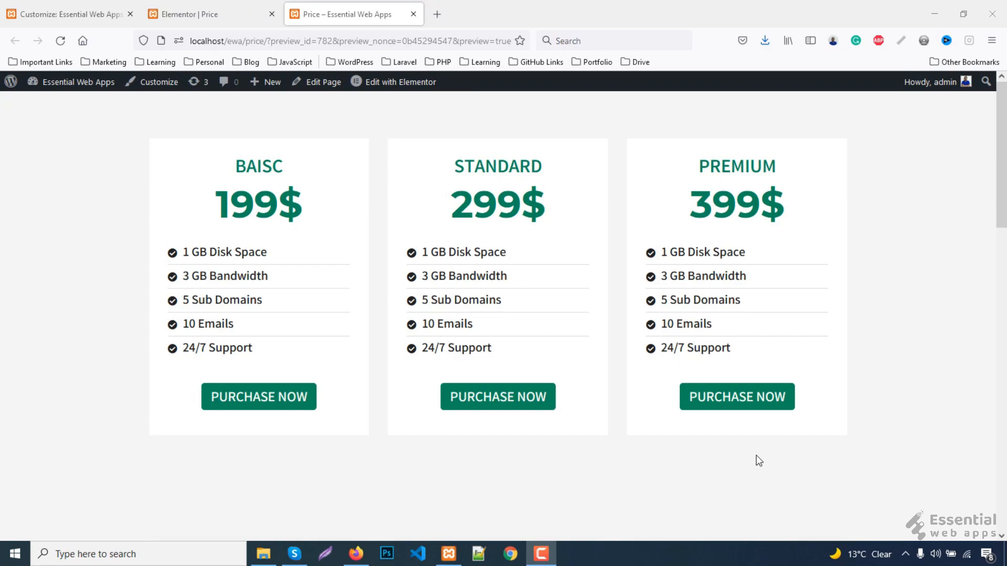
pyautogui.moveTo(457, 143)
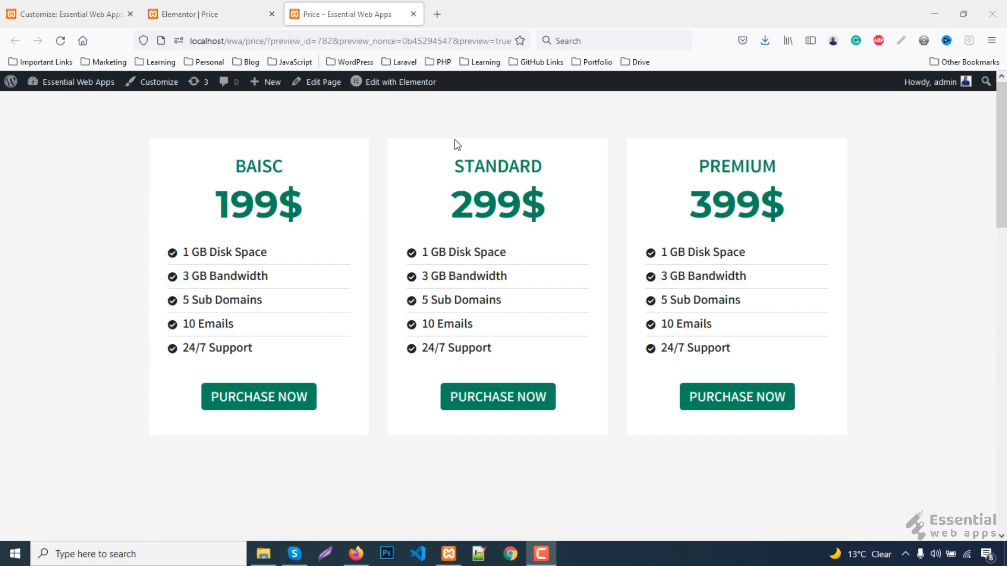
pyautogui.moveTo(411, 168)
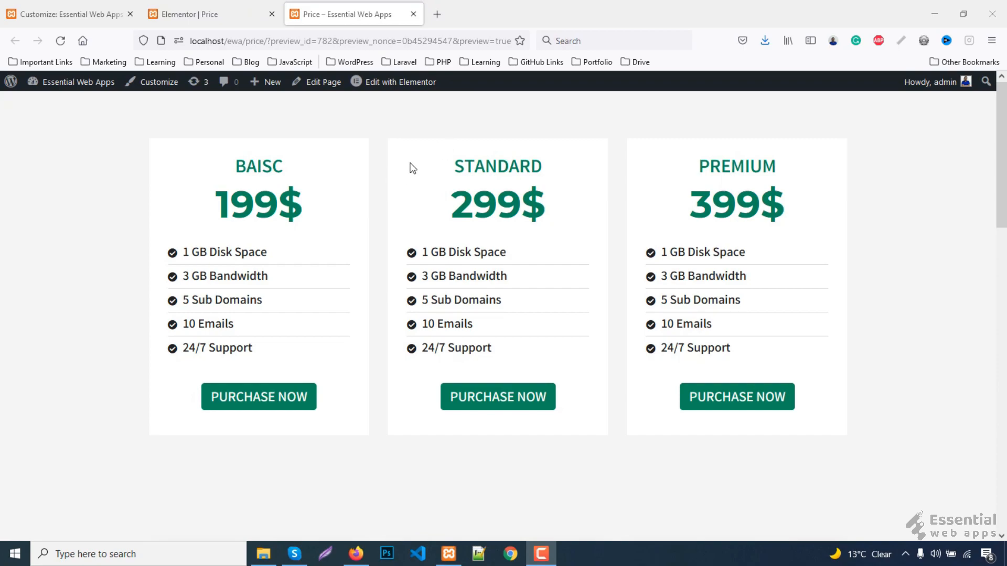
pyautogui.moveTo(439, 152)
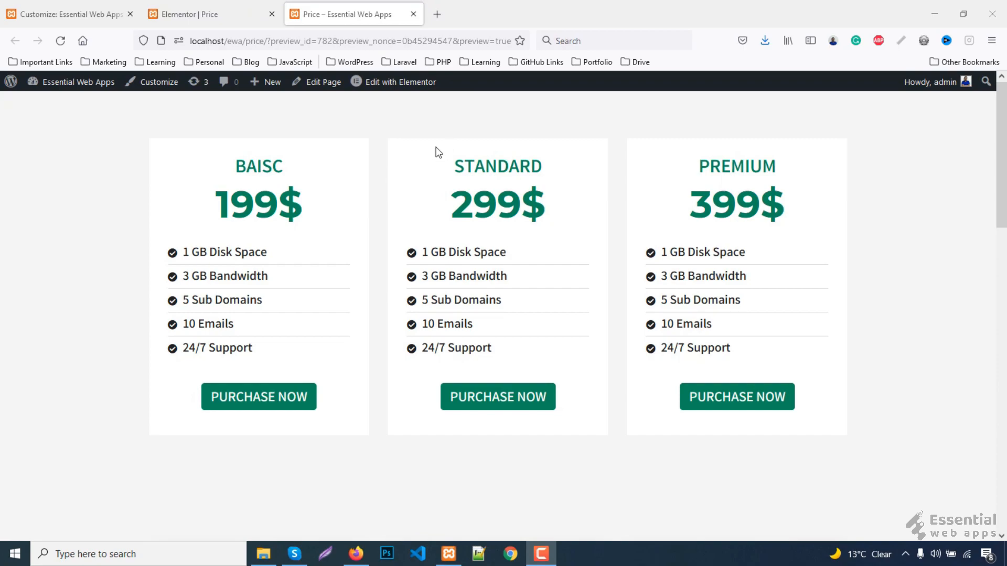
# Step: Return from the live preview to the Elementor editor for the Price page
pyautogui.click(205, 14)
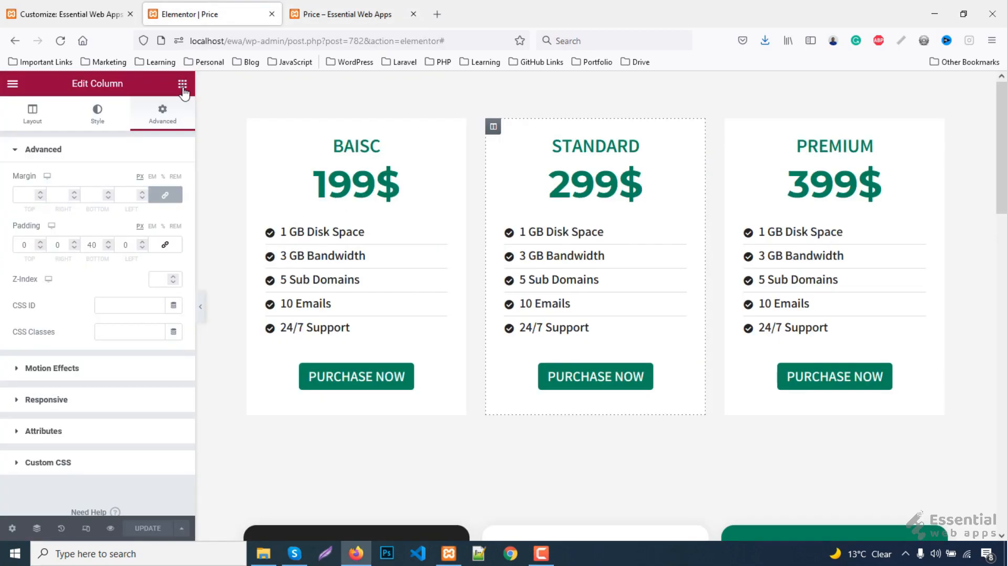
# Step: Add a Heading widget reading 'popular' to the top of the STANDARD card
pyautogui.click(181, 84)
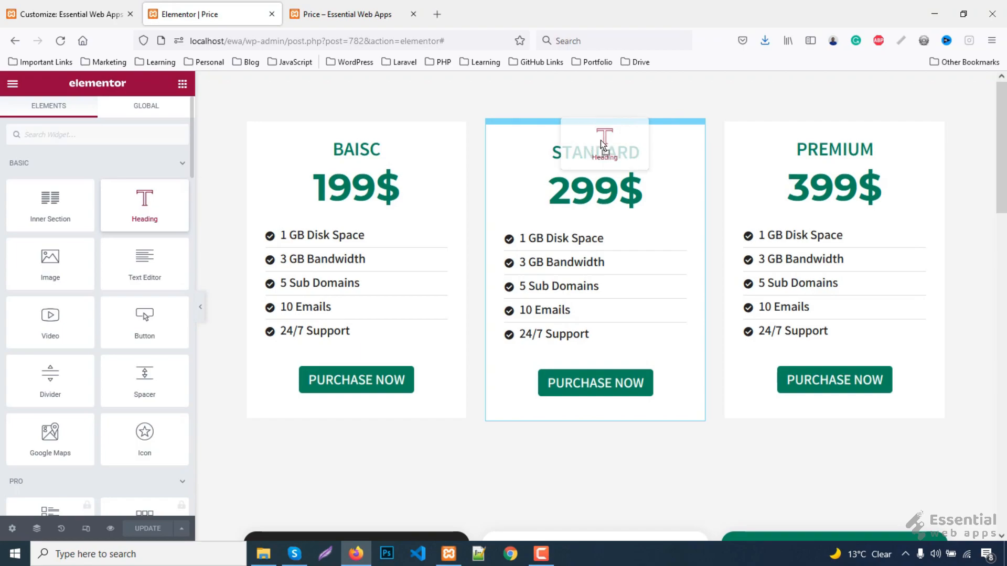
pyautogui.click(602, 142)
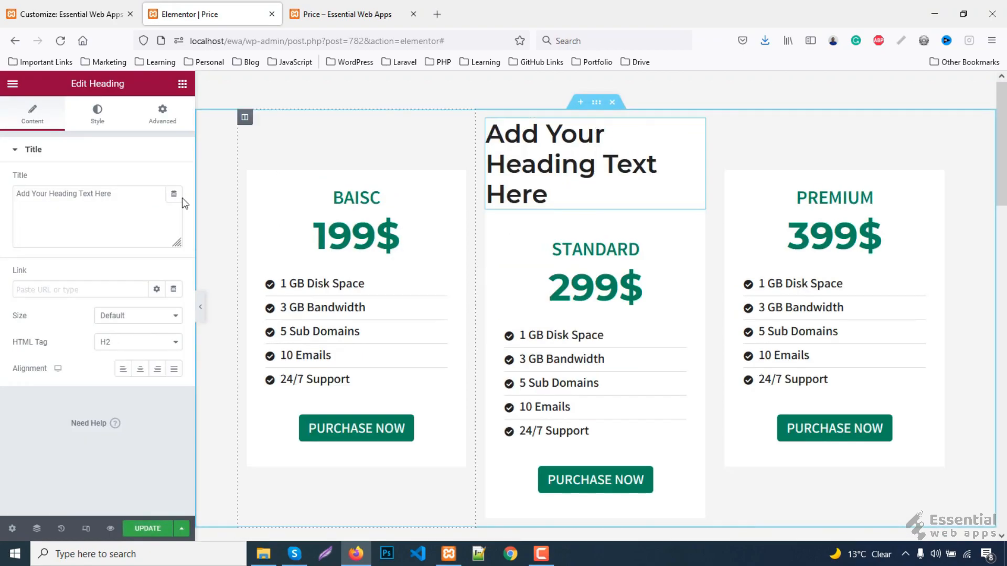
pyautogui.tripleClick(84, 193)
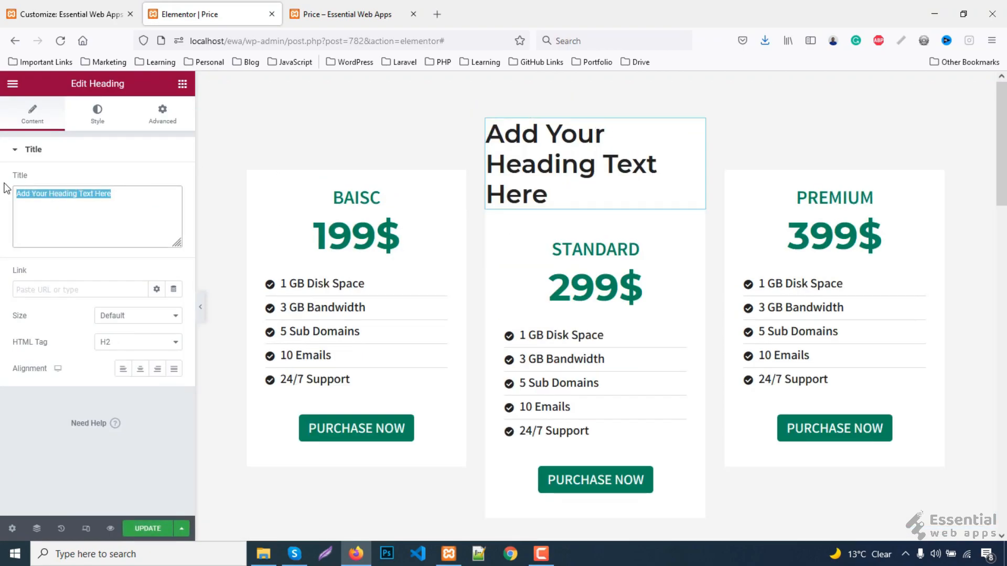
pyautogui.write('popular')
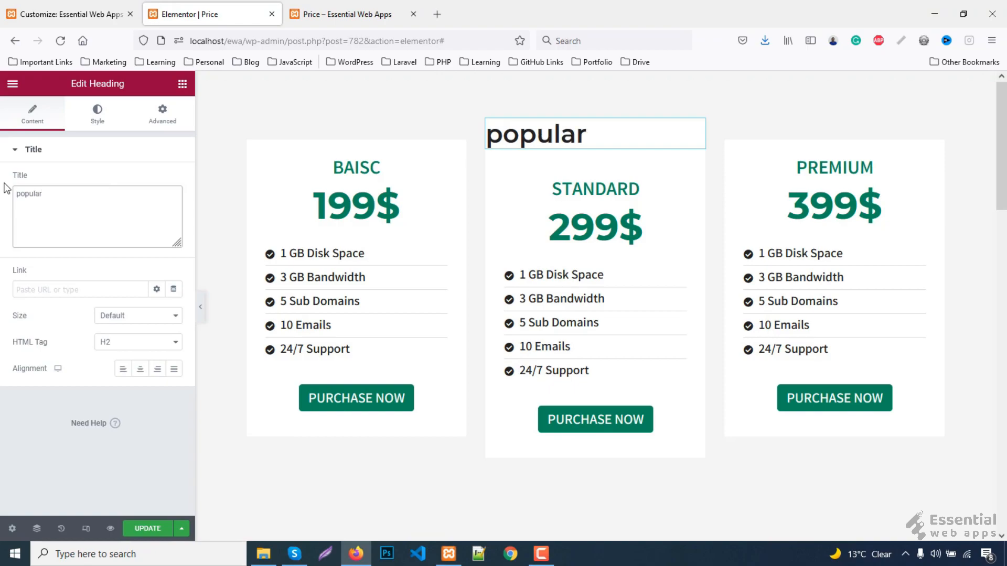
# Step: Make the popular heading an H5 and centre it in the card
pyautogui.click(137, 341)
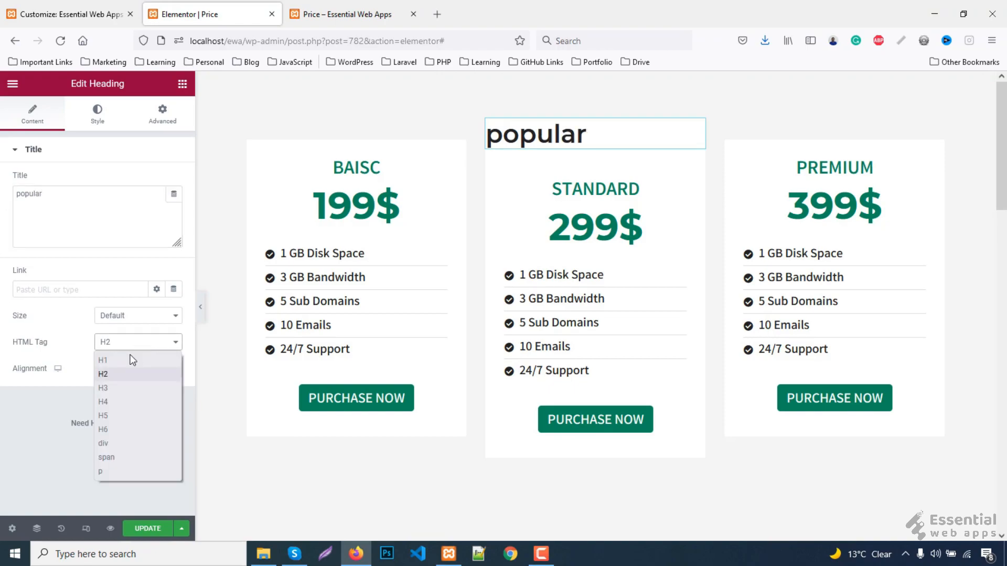
pyautogui.click(103, 415)
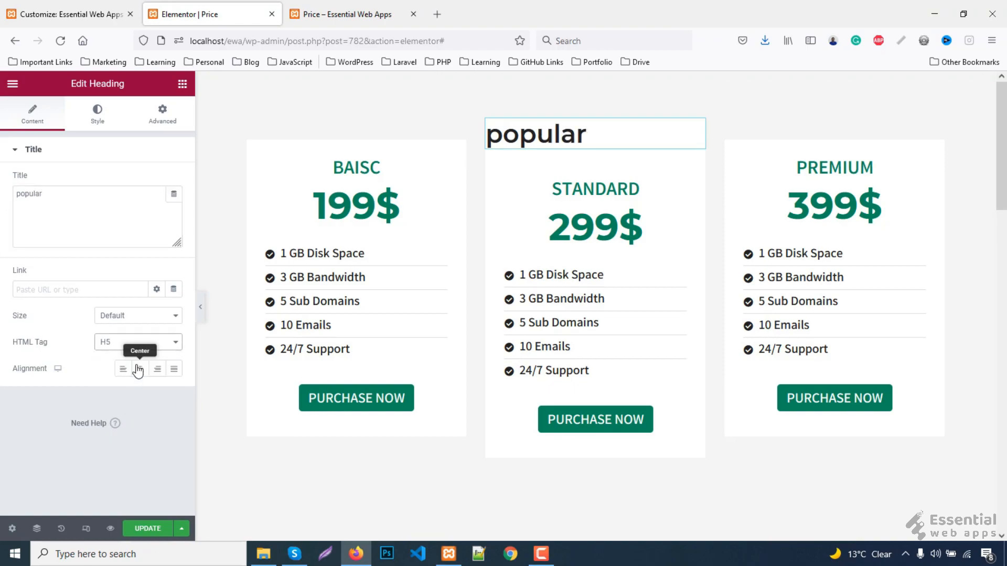
pyautogui.click(139, 368)
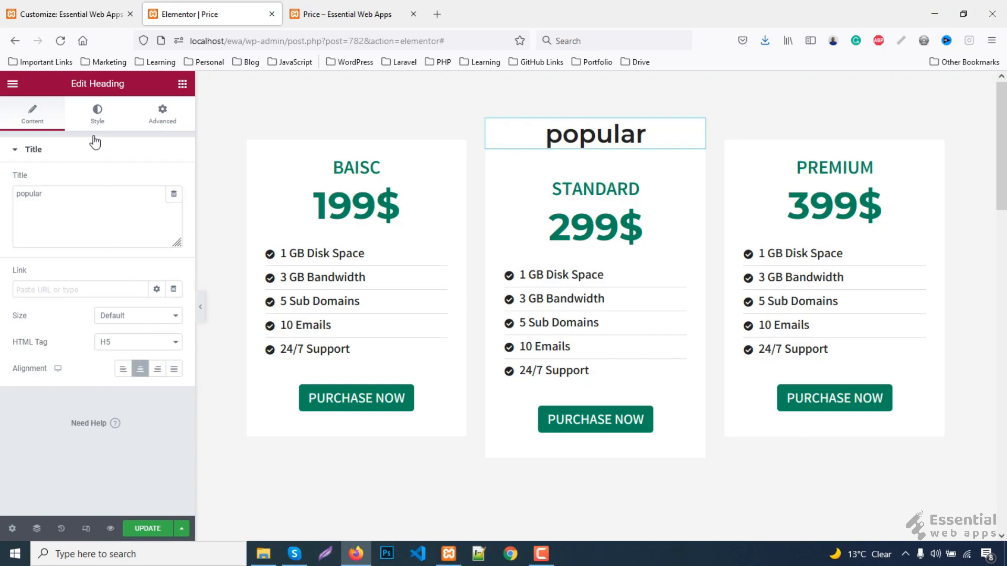
# Step: Style the heading as Lato, size 20, uppercase so it reads POPULAR
pyautogui.click(97, 114)
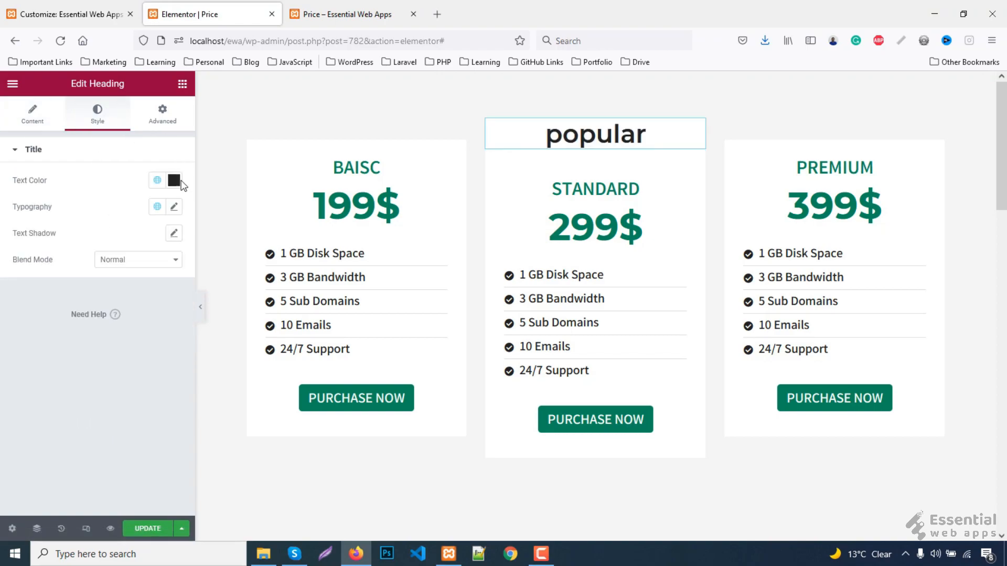
pyautogui.click(173, 207)
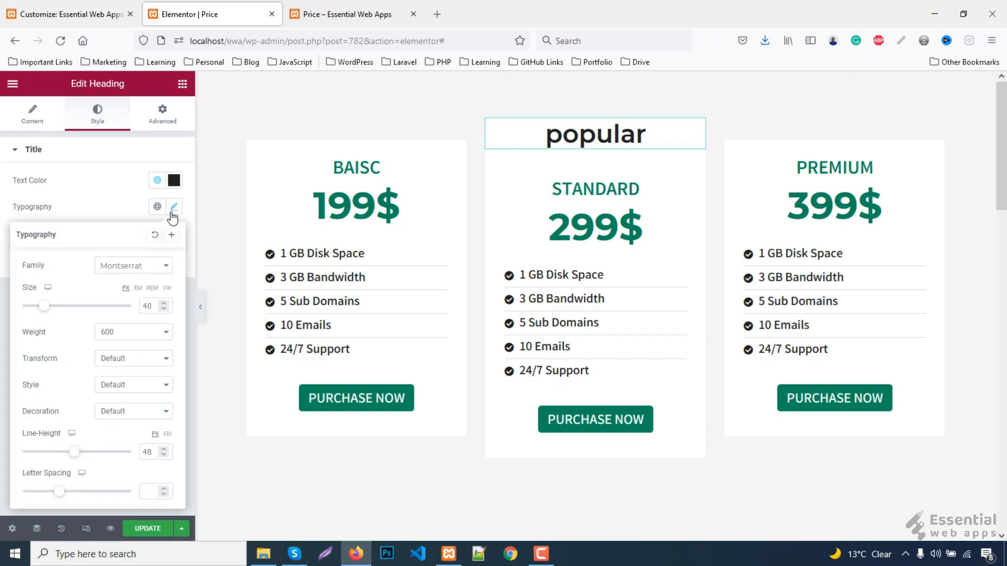
pyautogui.click(134, 265)
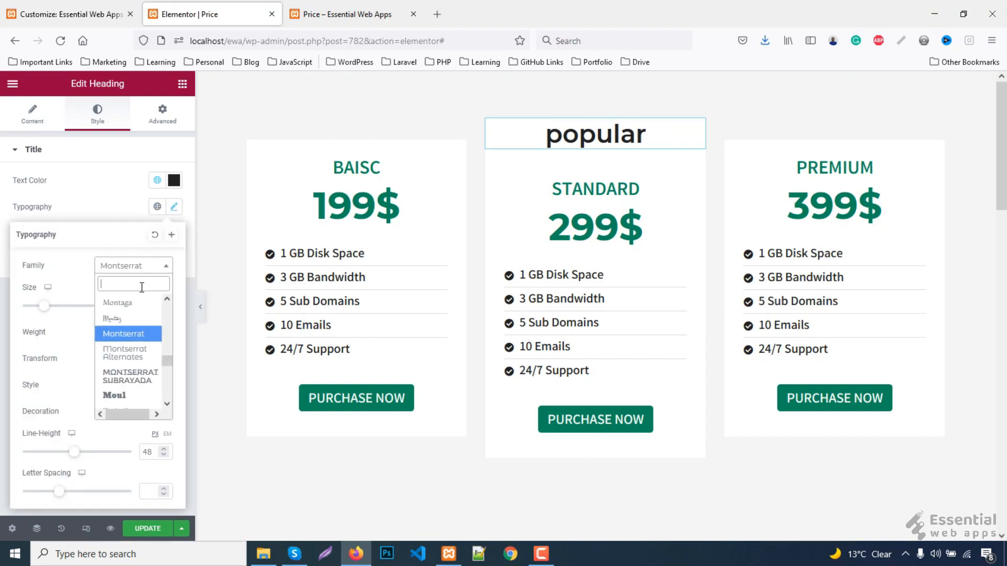
pyautogui.write('lato')
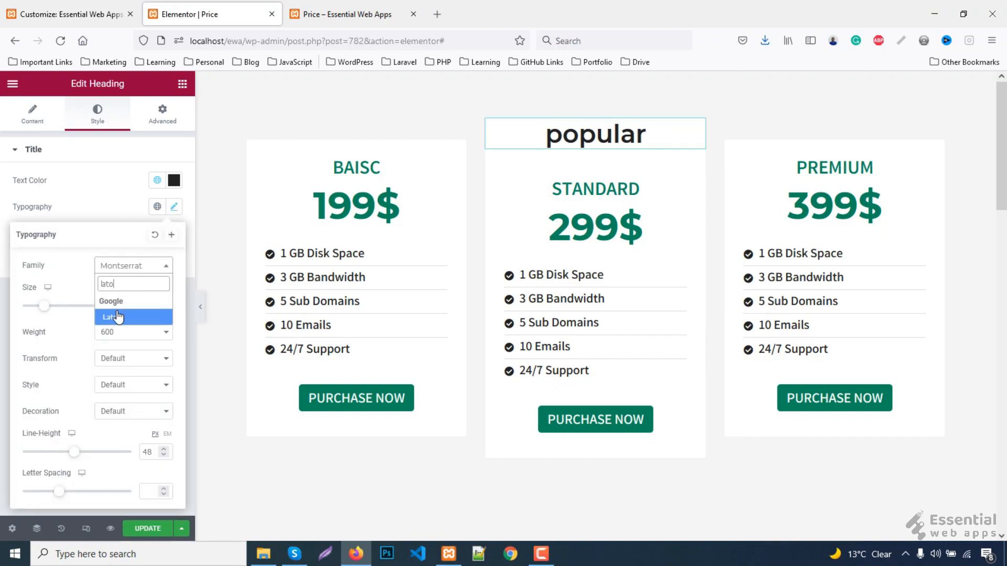
pyautogui.click(117, 316)
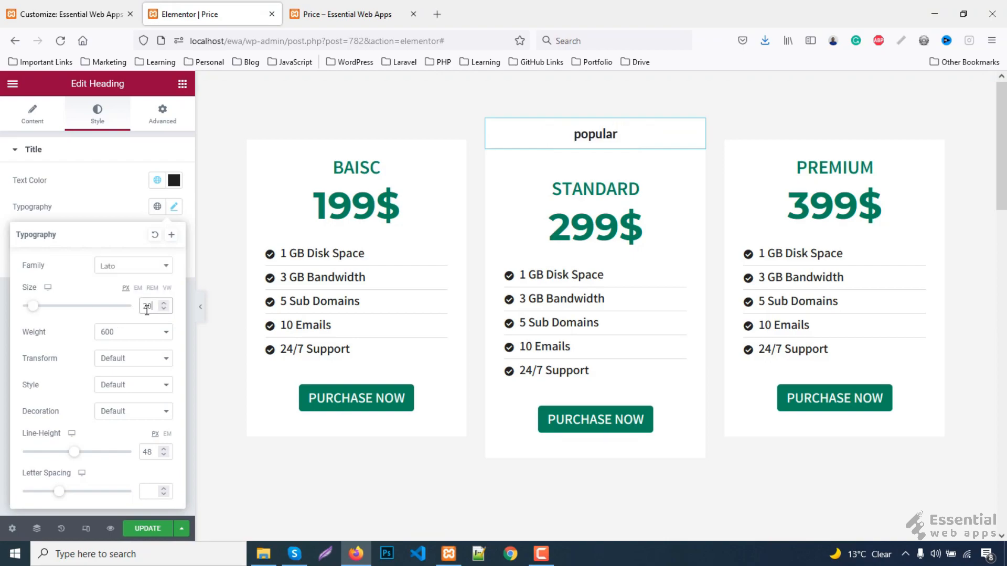
pyautogui.click(133, 411)
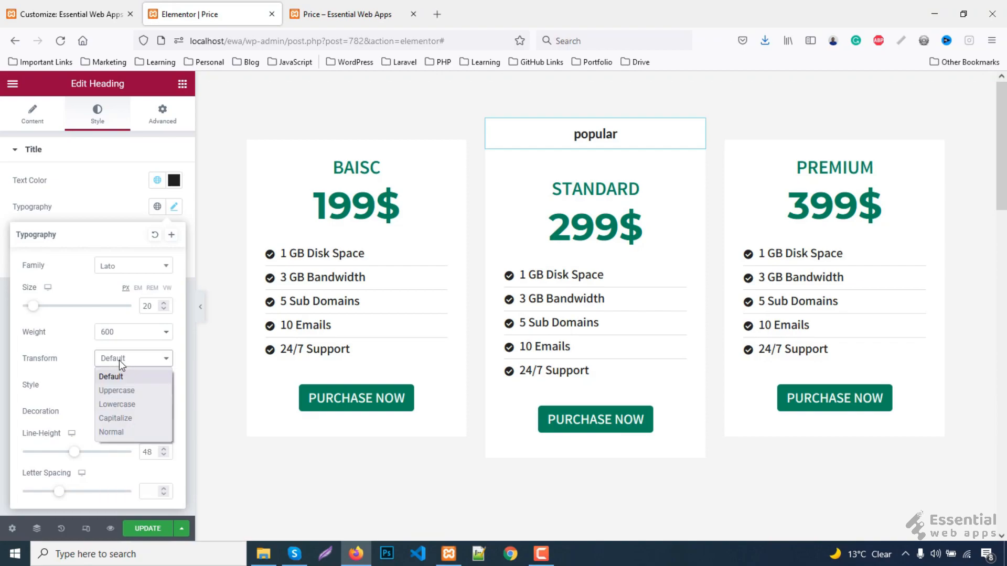
pyautogui.click(116, 390)
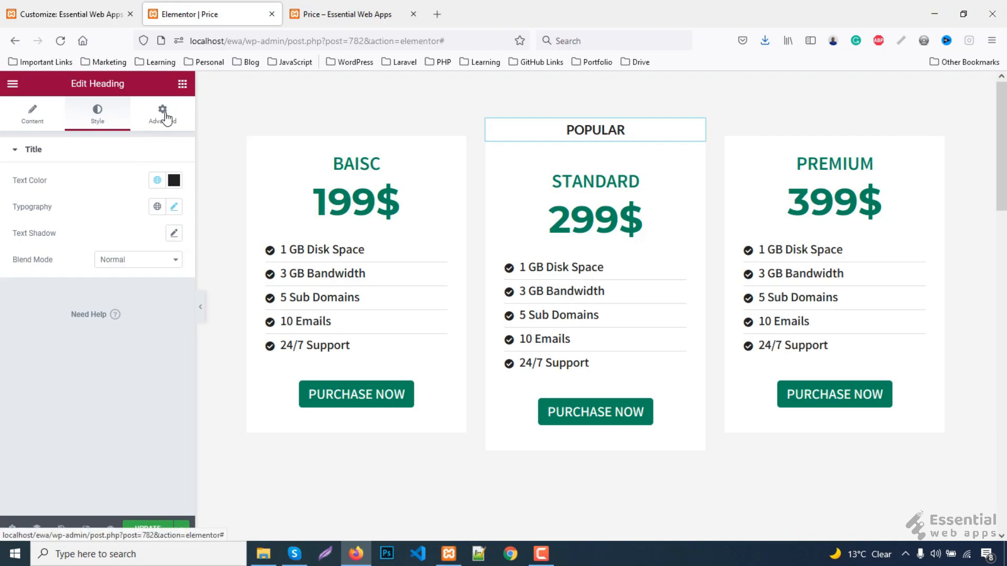
# Step: Give the POPULAR heading CSS class ribbon-box, update the page, and view the live preview
pyautogui.click(161, 114)
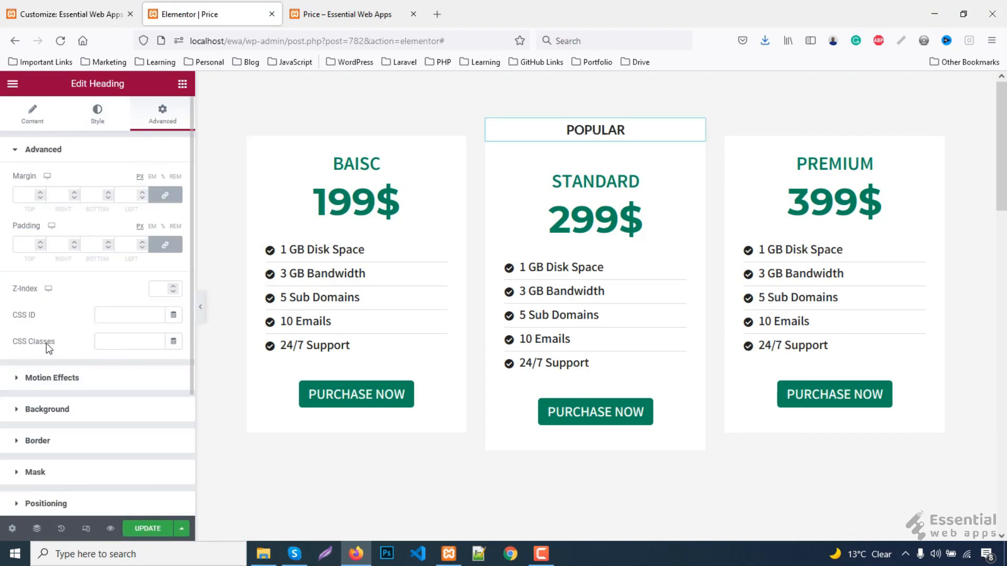
pyautogui.write('ribbon-box')
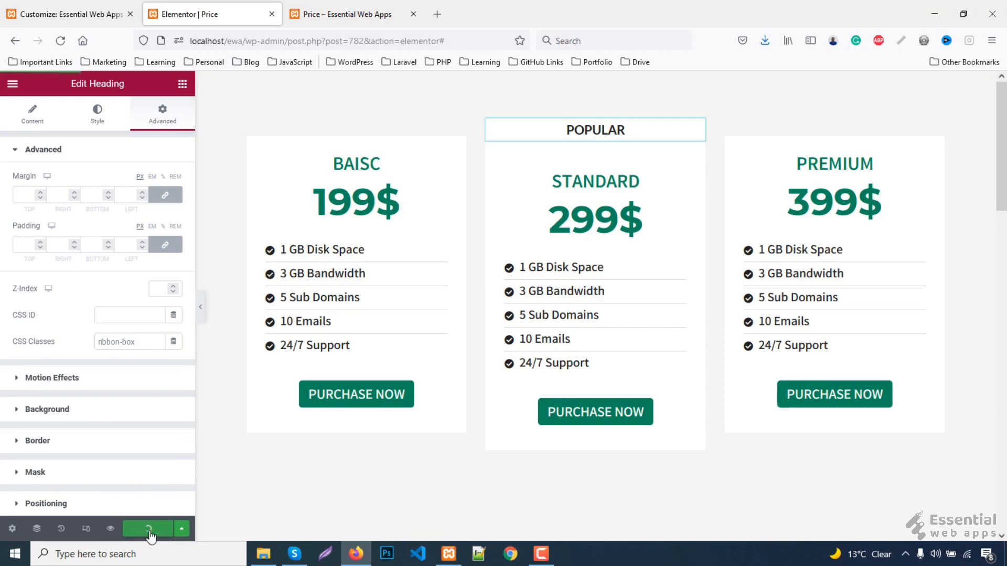
pyautogui.click(147, 528)
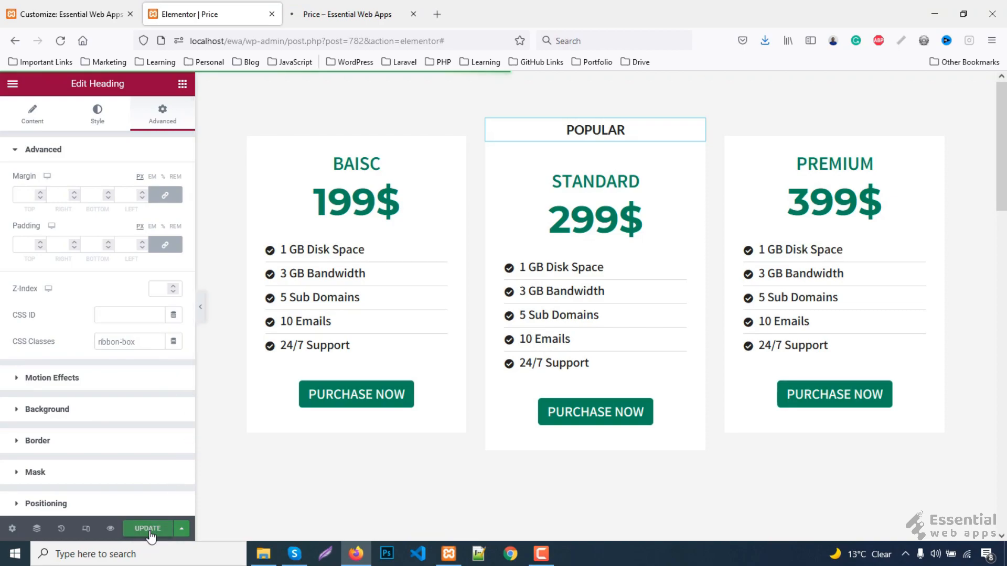
pyautogui.click(350, 14)
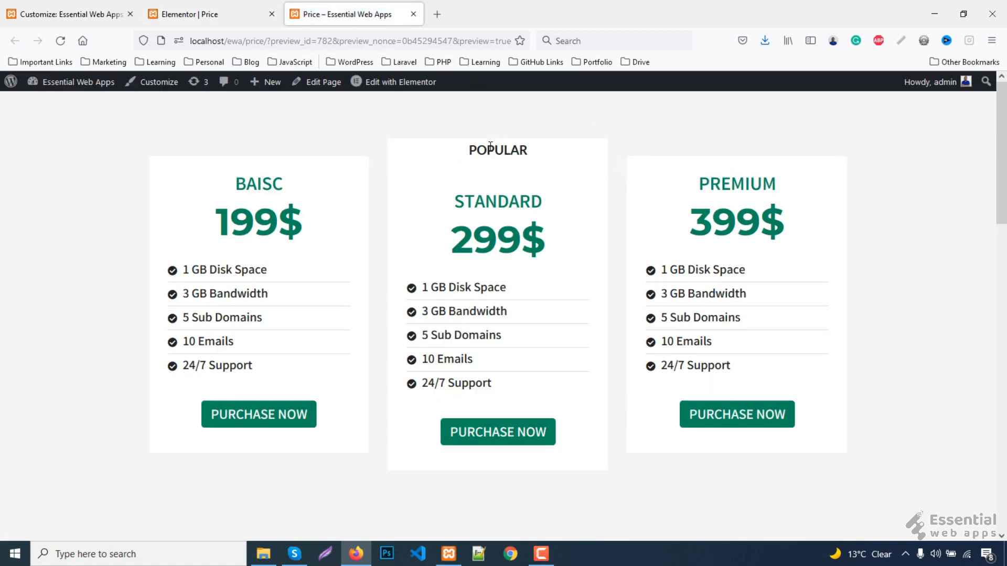
# Step: Inspect the POPULAR heading and add a .ribbon-box h5 rule making it a green -45deg strip
pyautogui.rightClick(490, 146)
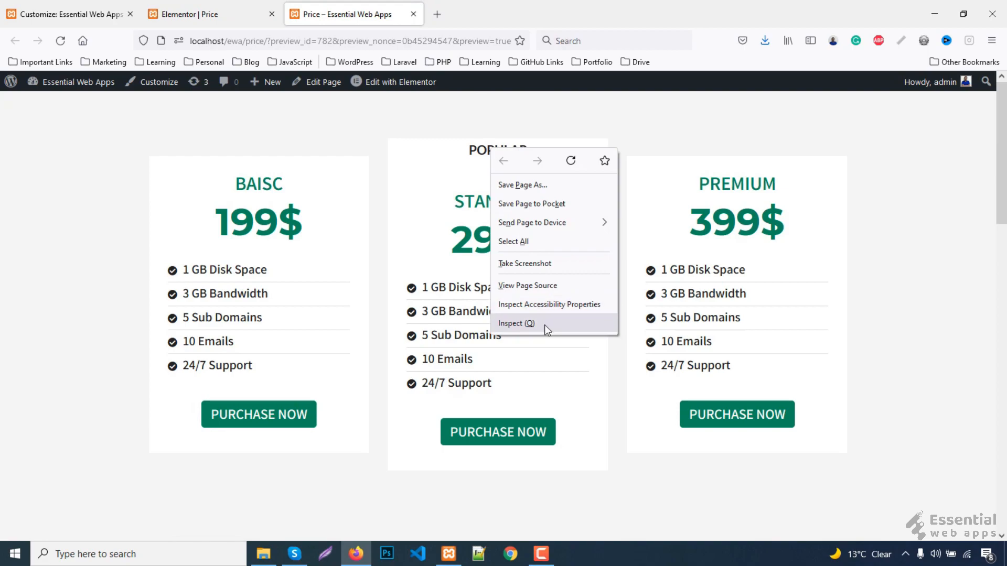
pyautogui.click(516, 323)
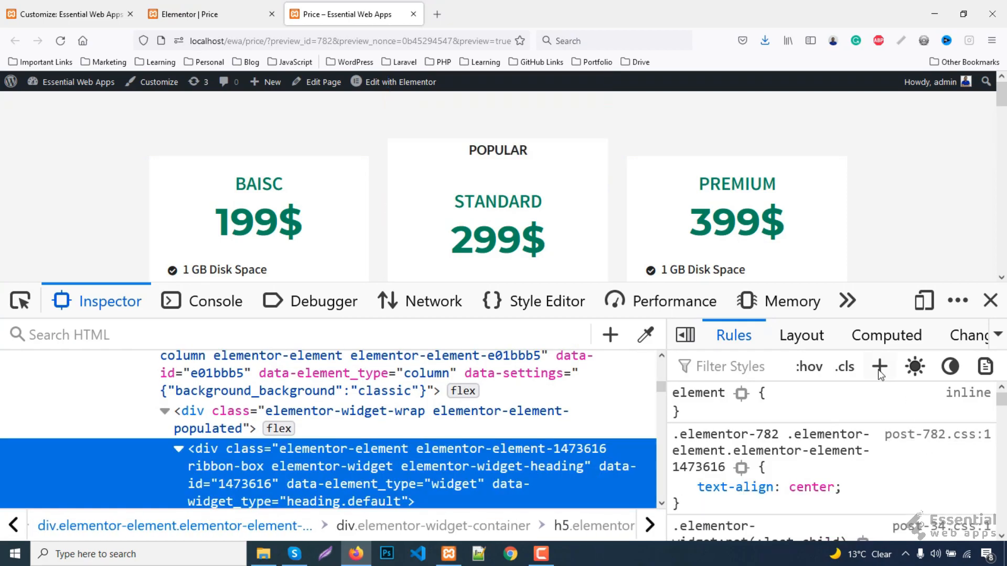
pyautogui.click(879, 366)
pyautogui.write('rotate(-45deg)')
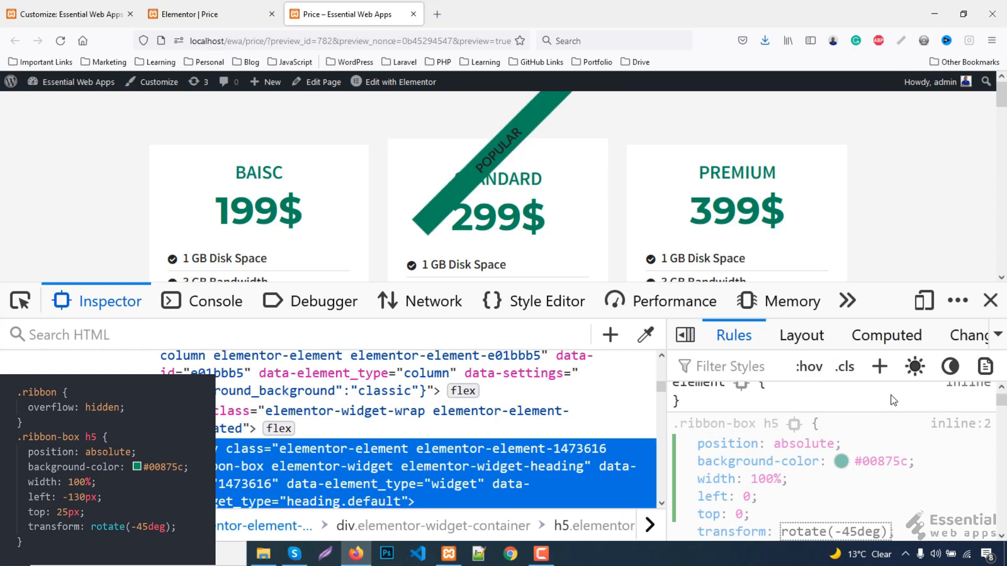
pyautogui.moveTo(869, 390)
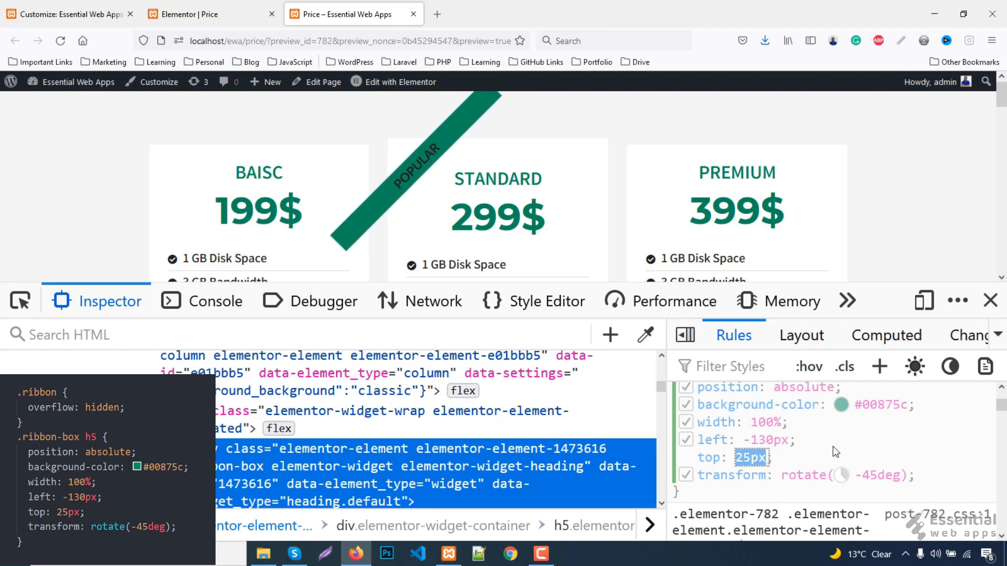
# Step: Set the strip's left -115px and top 35px, then go to the Customizer's Additional CSS
pyautogui.write('35px')
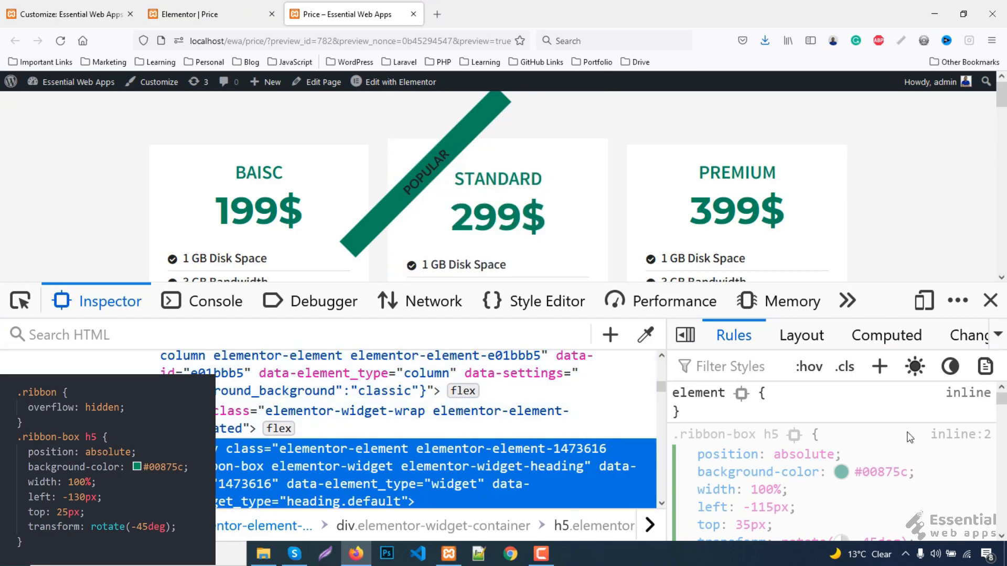
pyautogui.click(549, 301)
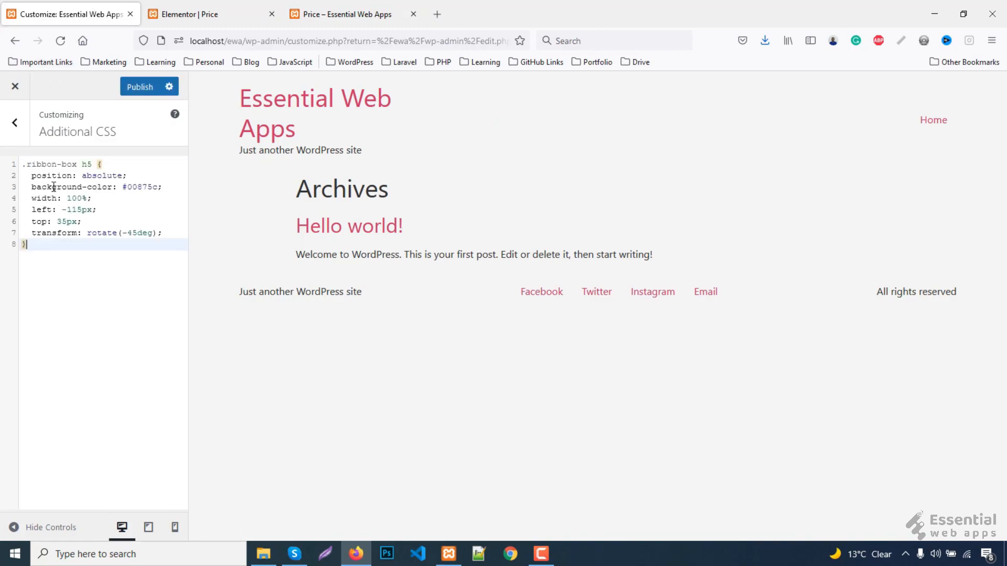
# Step: Publish the .ribbon-box h5 rule as site CSS, reload the preview, and return to Elementor
pyautogui.click(139, 87)
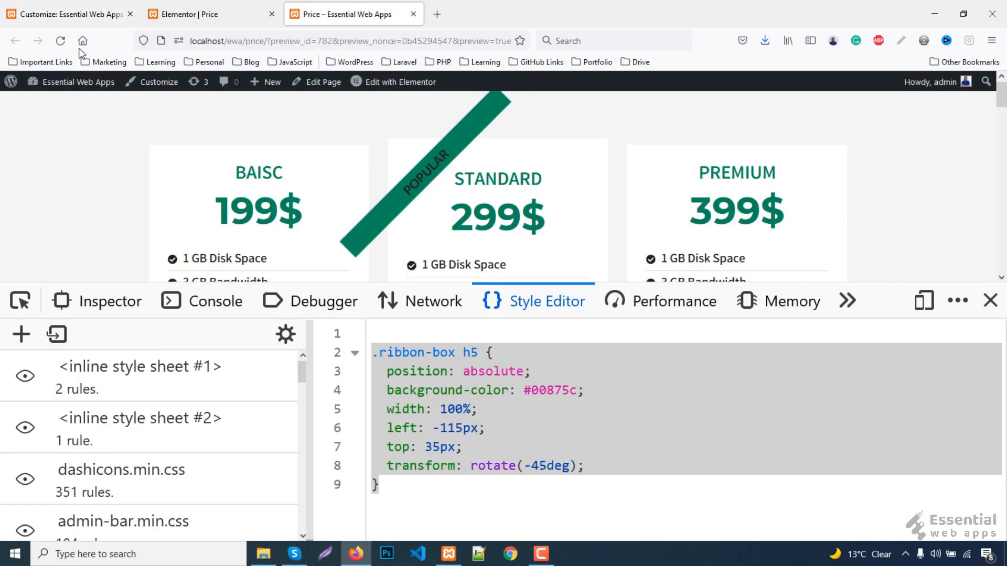
pyautogui.click(60, 41)
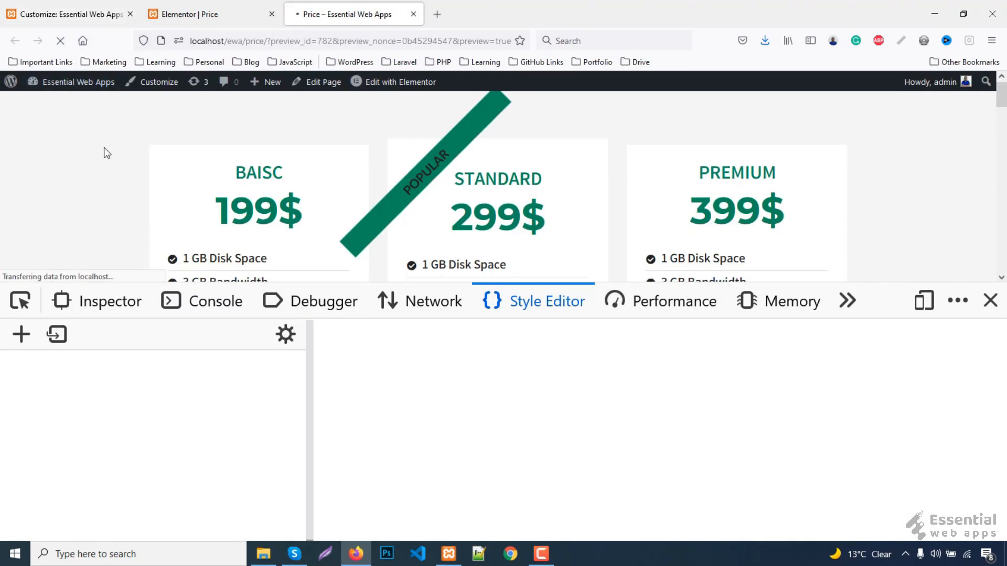
pyautogui.click(548, 301)
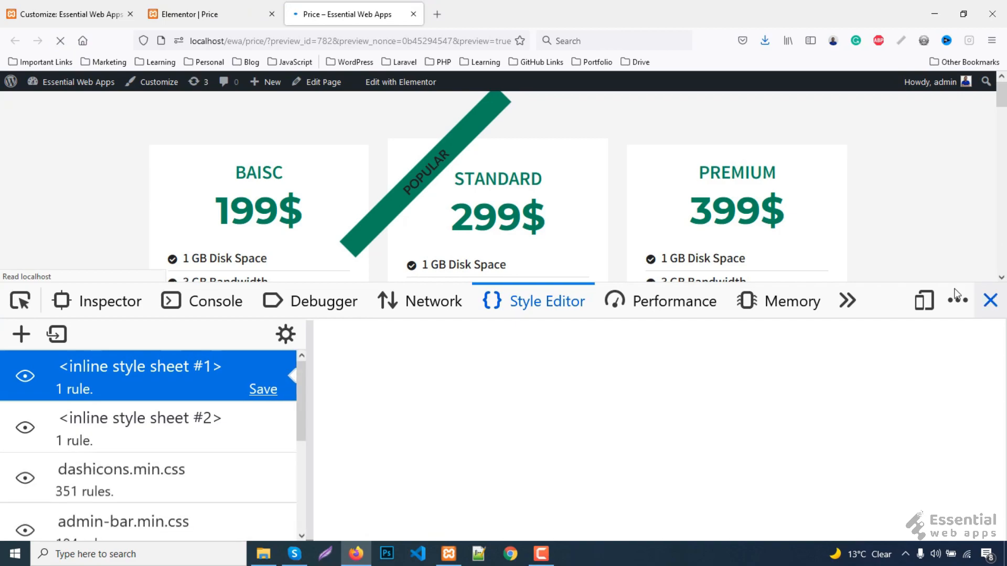
pyautogui.click(991, 300)
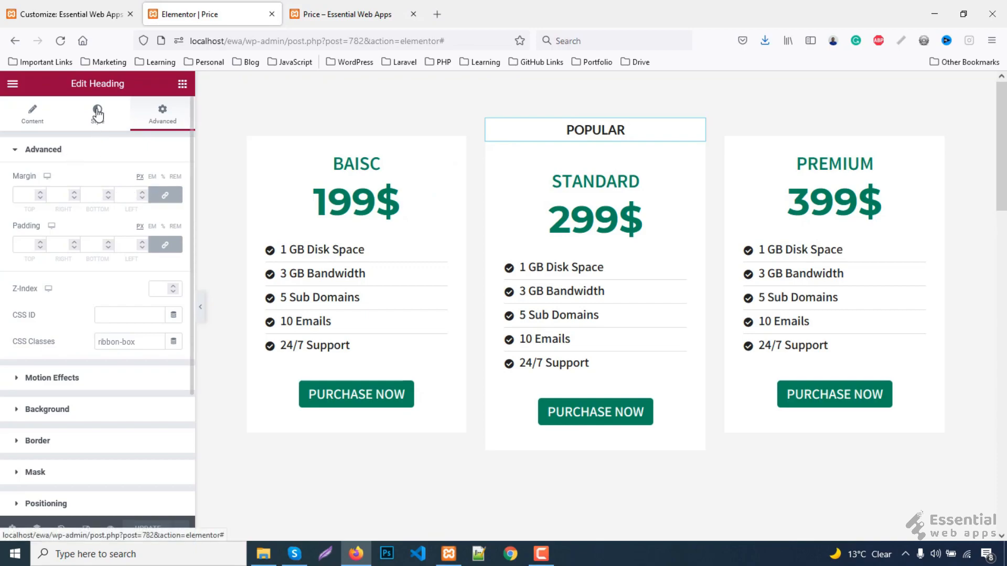
# Step: Give the STANDARD column the CSS class ribbon, update the page, and return to the live preview
pyautogui.click(96, 113)
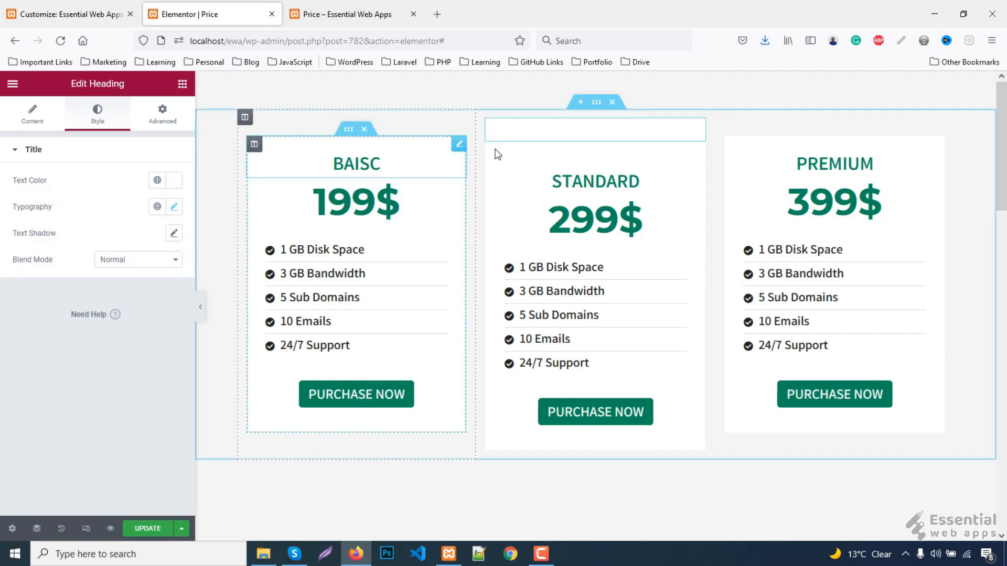
pyautogui.click(493, 127)
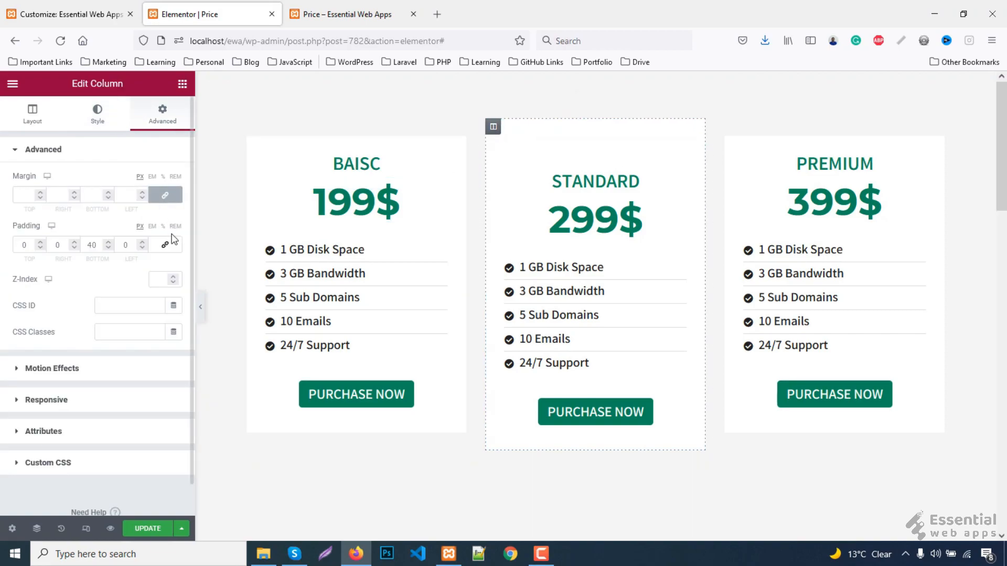
pyautogui.moveTo(132, 331)
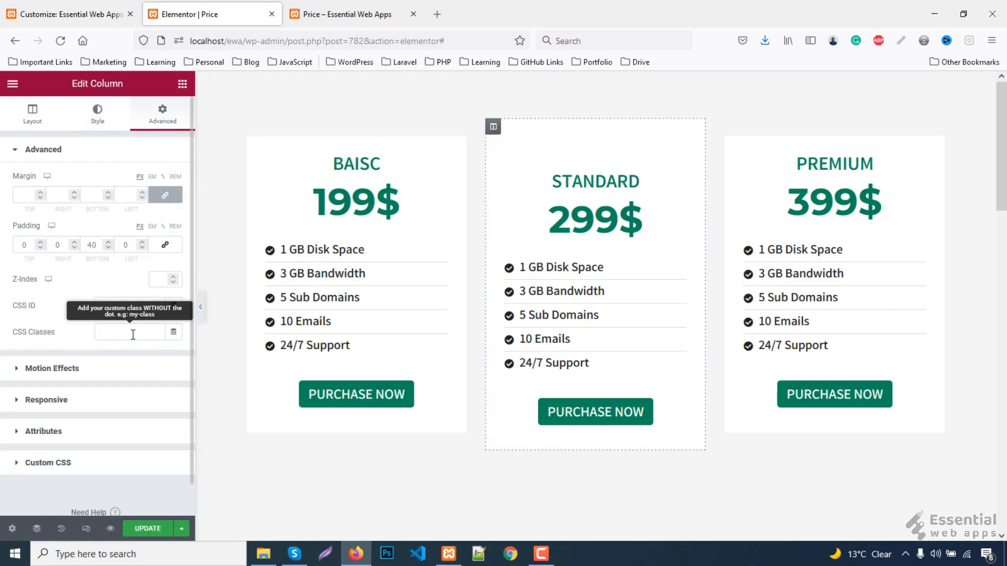
pyautogui.write('ribbon')
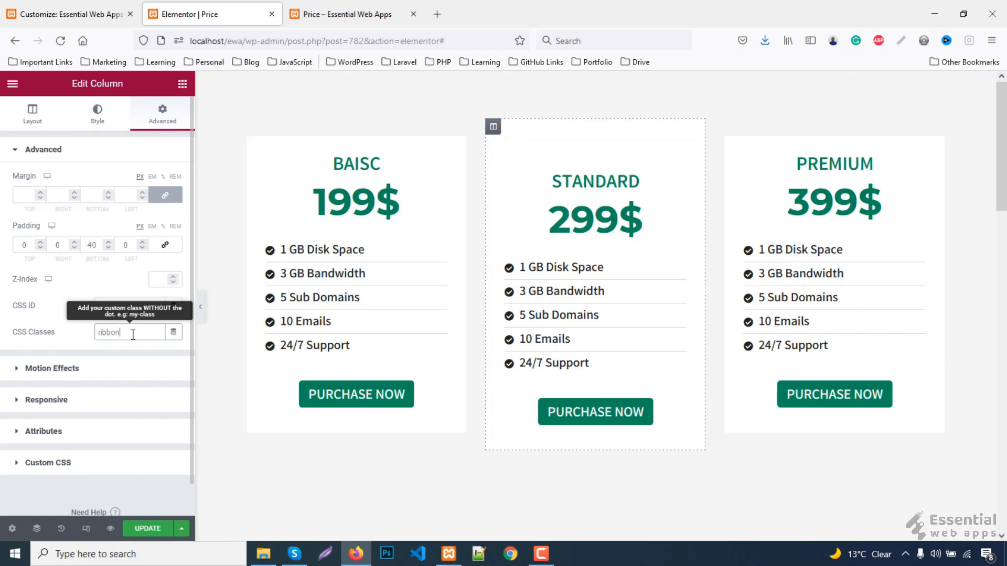
pyautogui.click(147, 529)
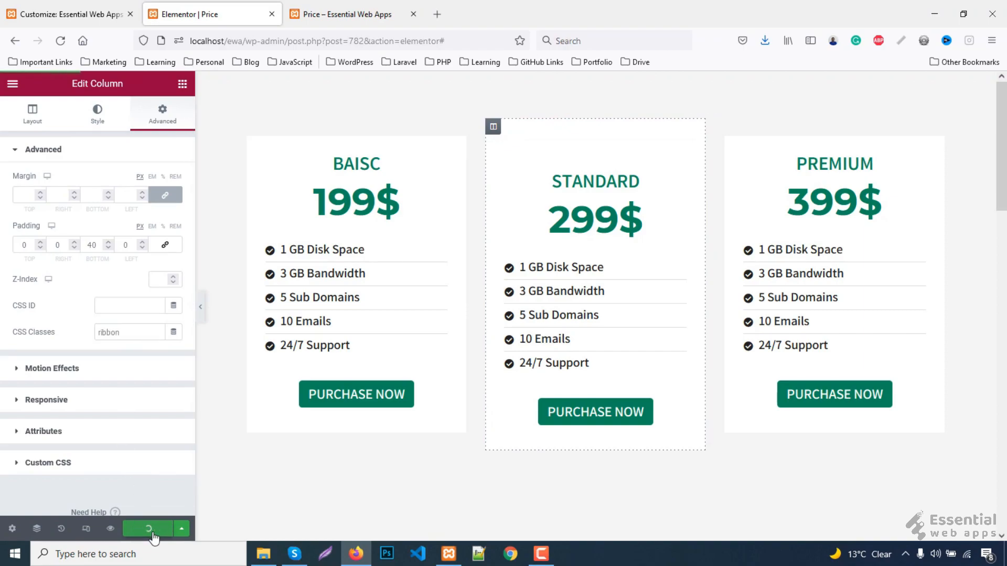
pyautogui.click(148, 529)
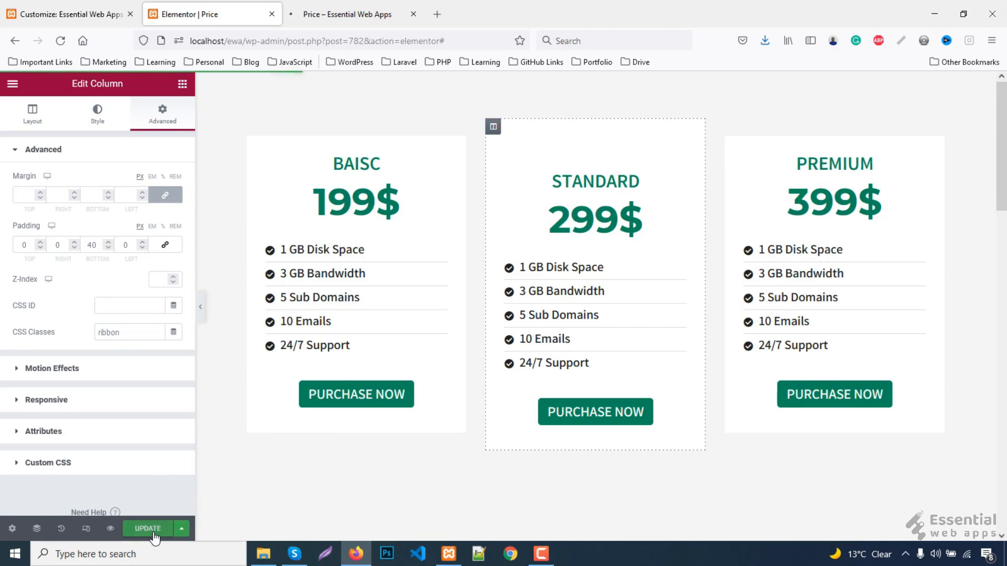
pyautogui.click(347, 14)
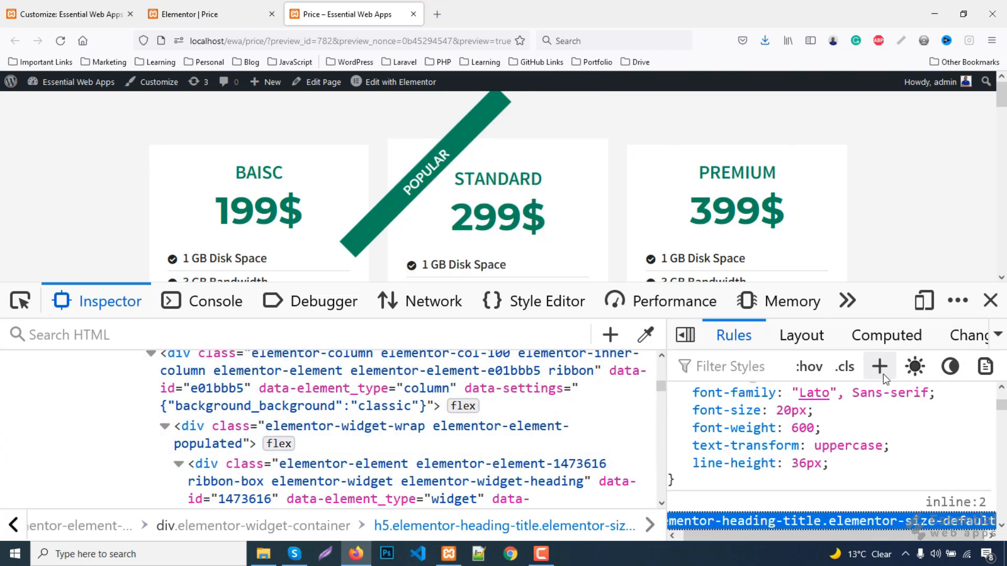
# Step: Add a .ribbon rule with overflow: hidden so the strip clips to the card's corner
pyautogui.click(879, 366)
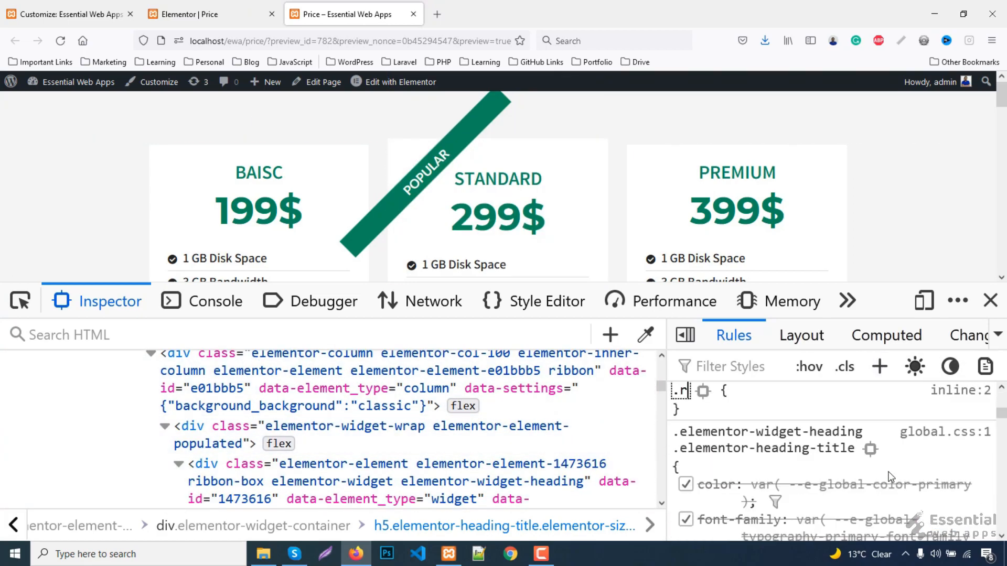
pyautogui.write('overflow')
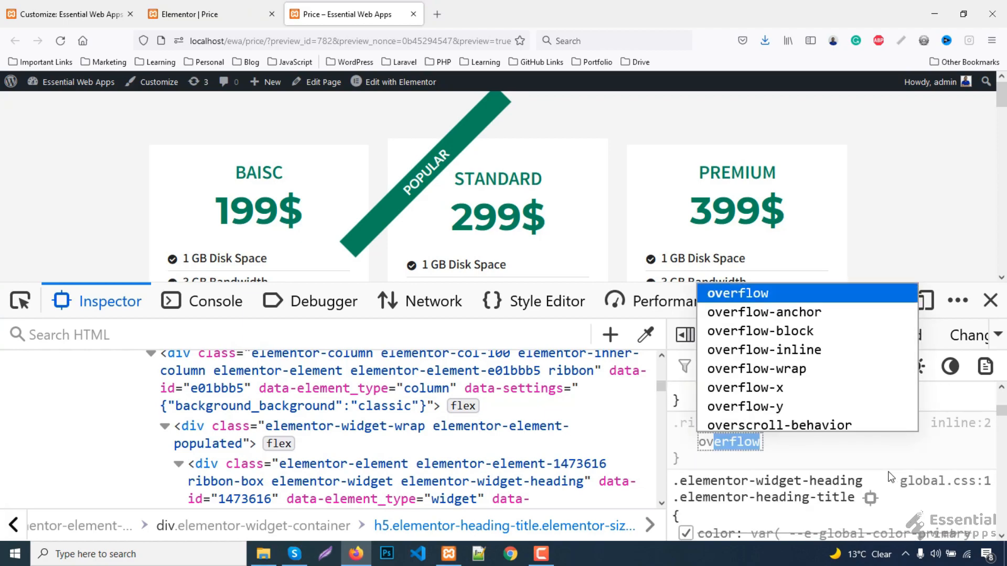
pyautogui.write('hidden;')
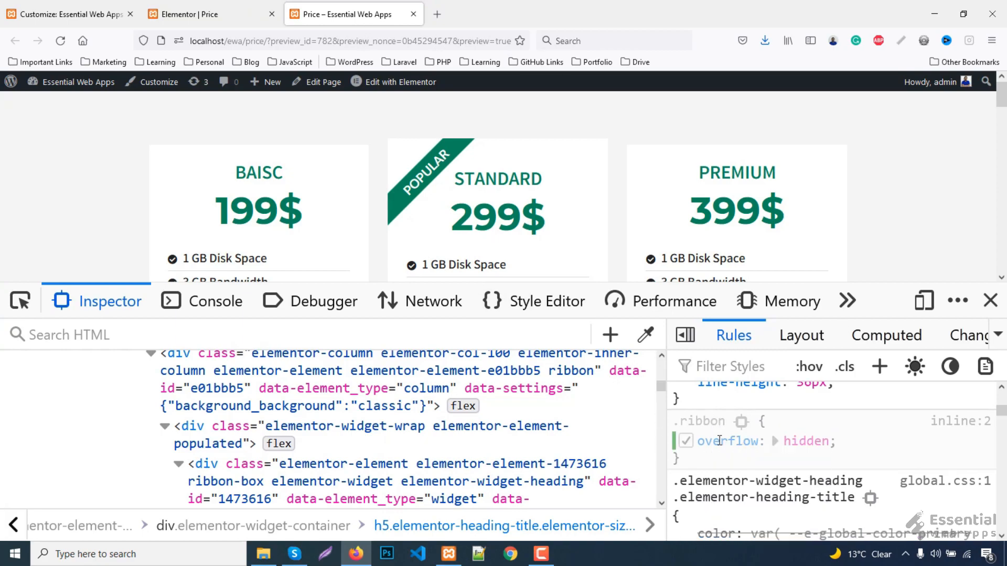
pyautogui.click(64, 13)
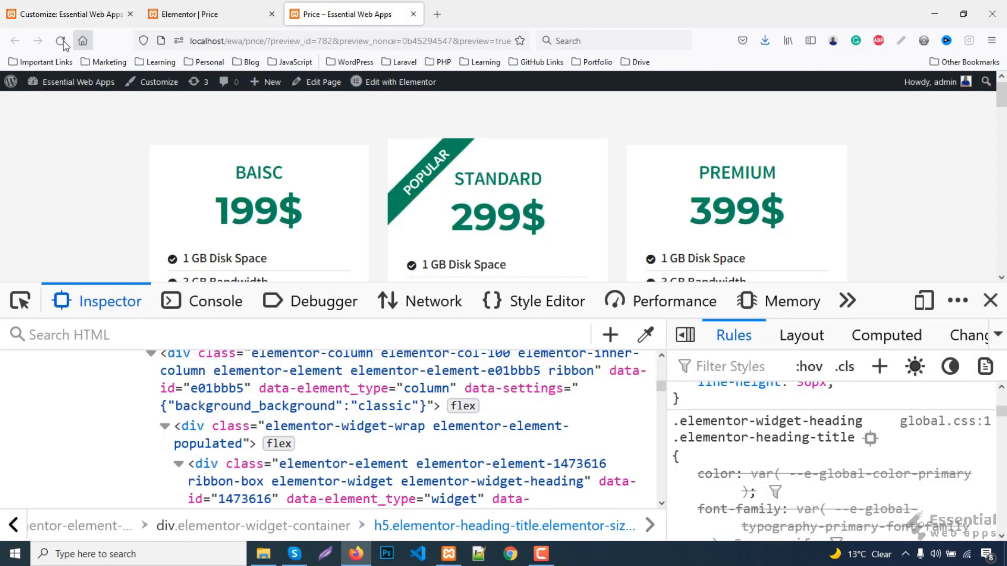
# Step: Reload the page, change the ribbon's left to -130px, and close the developer tools
pyautogui.click(61, 41)
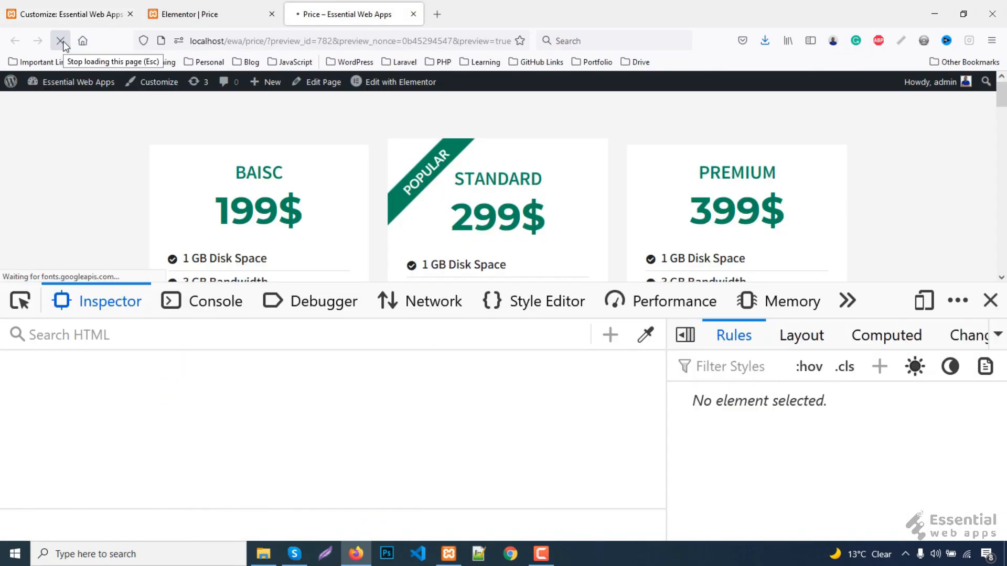
pyautogui.click(61, 41)
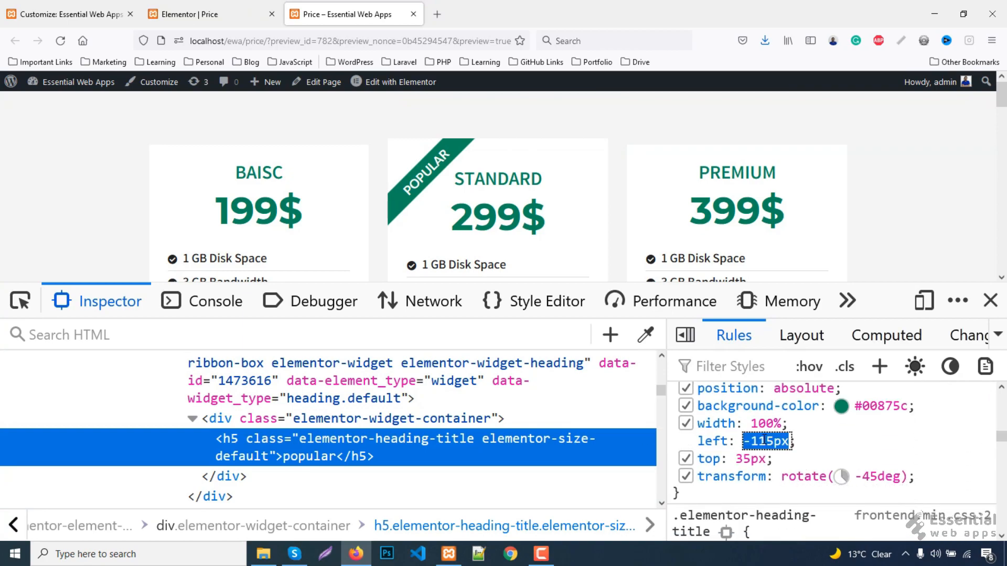
pyautogui.write('-130px')
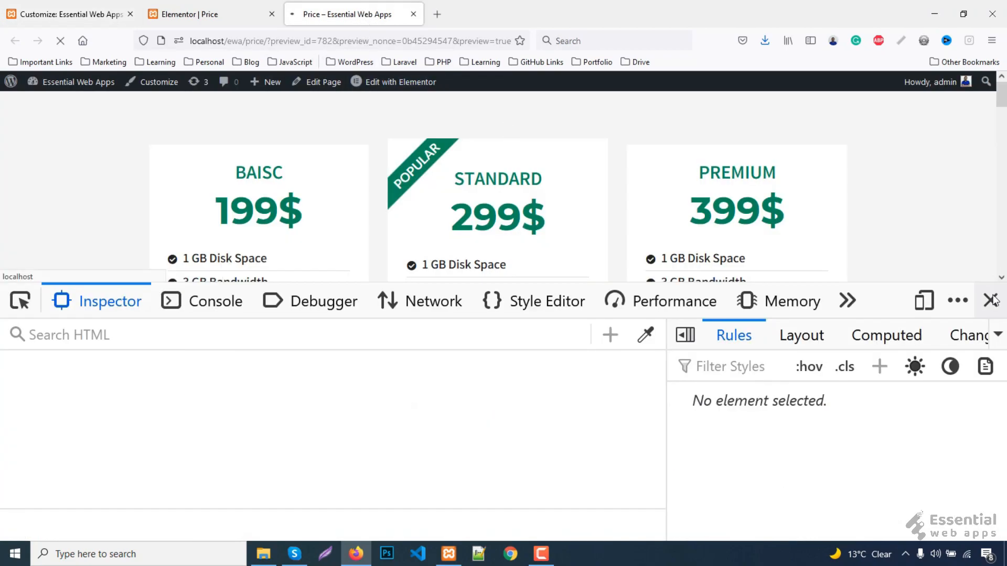
pyautogui.click(992, 301)
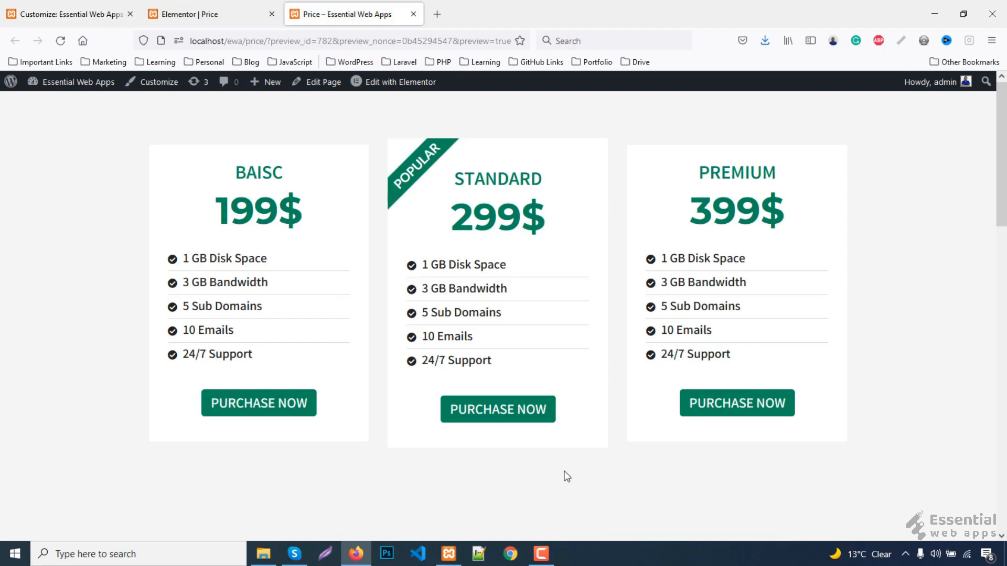
pyautogui.moveTo(708, 147)
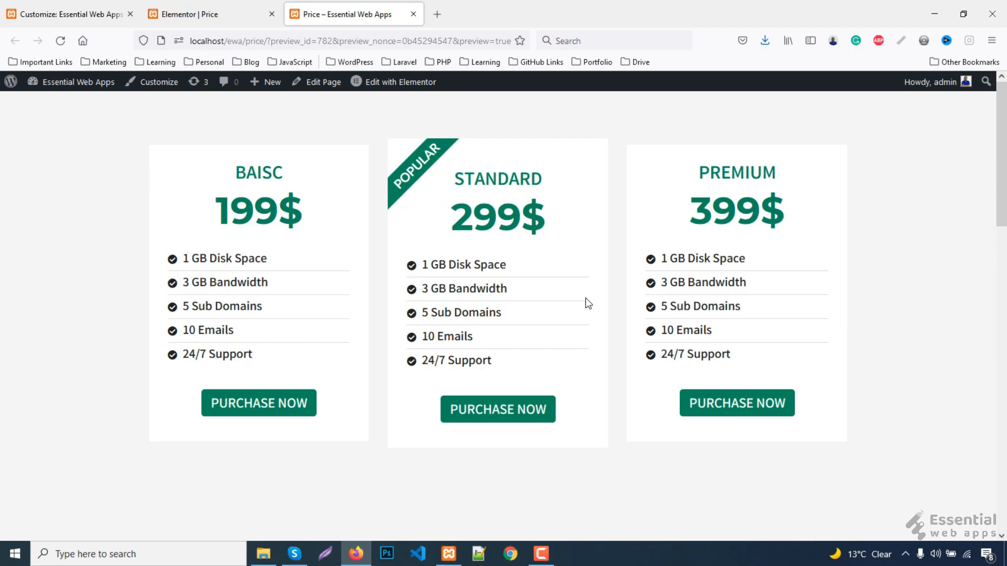
pyautogui.moveTo(651, 199)
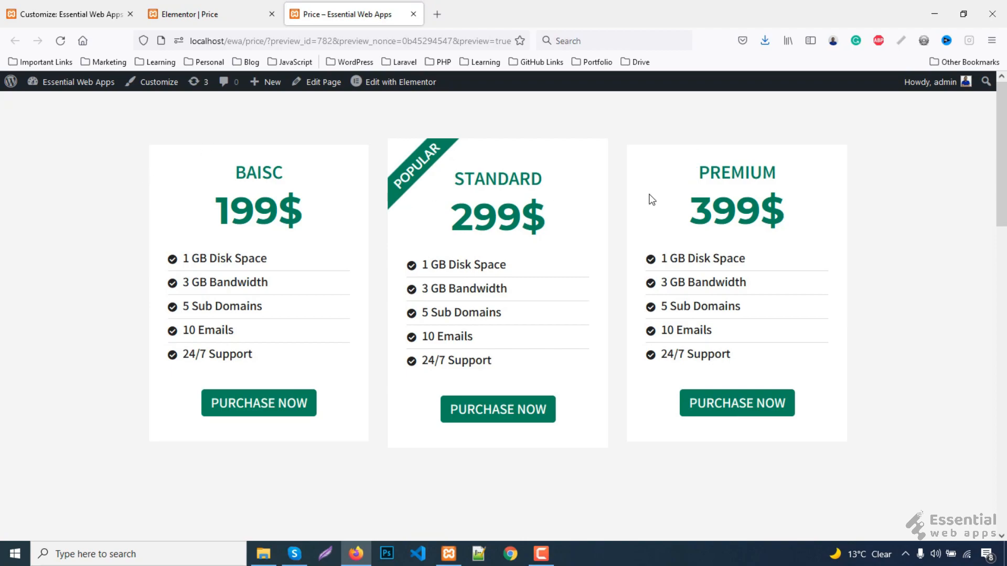